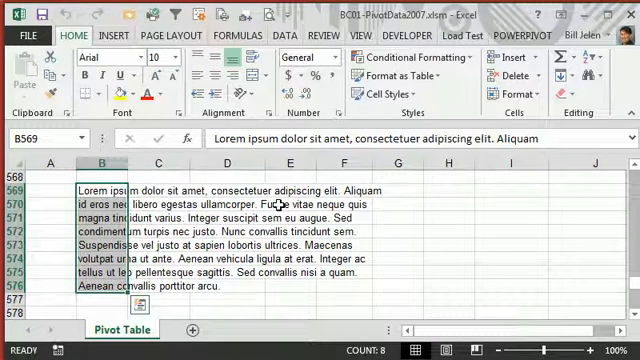
# Rewrap the long text with Fill Justify so its lines span columns B to E.
pyautogui.moveTo(96, 188); pyautogui.dragTo(316, 288)
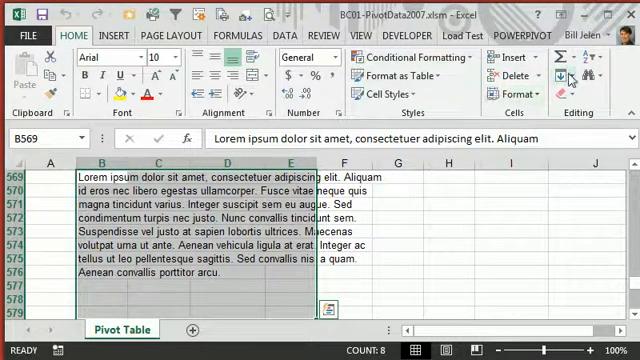
pyautogui.click(570, 72)
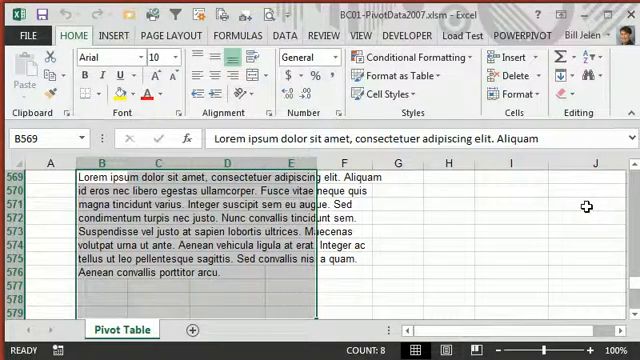
pyautogui.press('alt')
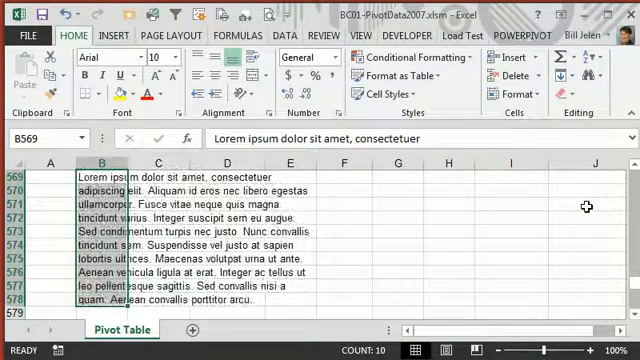
pyautogui.moveTo(312, 180)
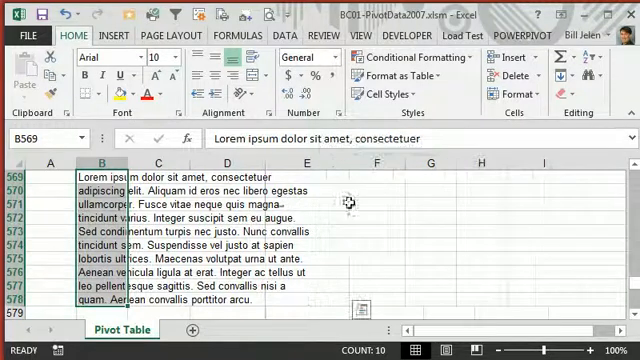
# Begin a LEN formula in A569 measuring the text in B569.
pyautogui.moveTo(96, 176); pyautogui.dragTo(320, 310)
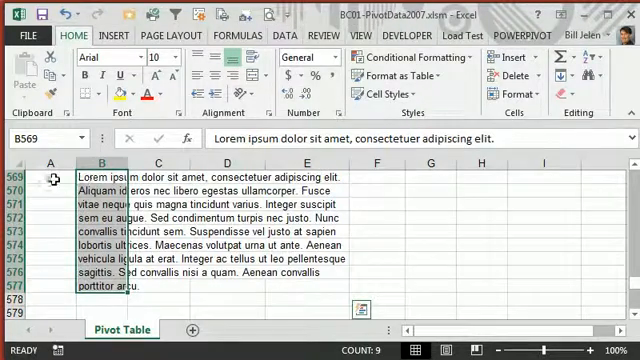
pyautogui.write('=len(')
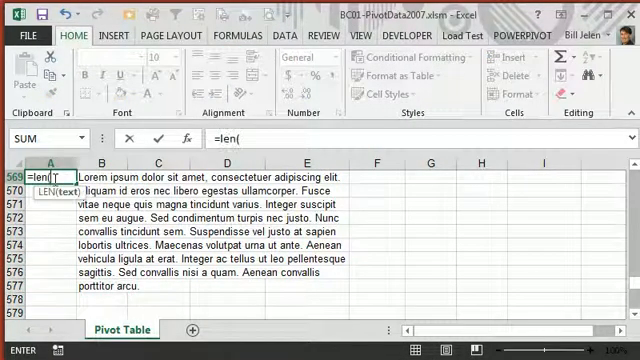
pyautogui.click(92, 176)
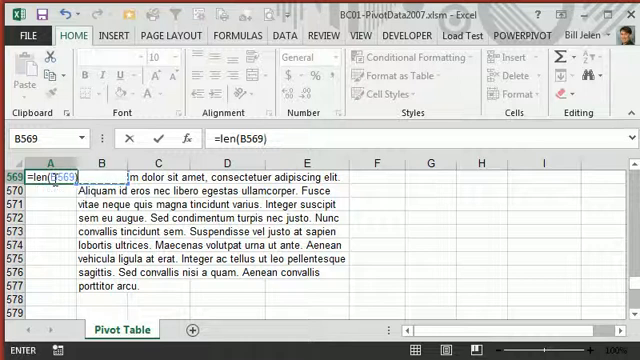